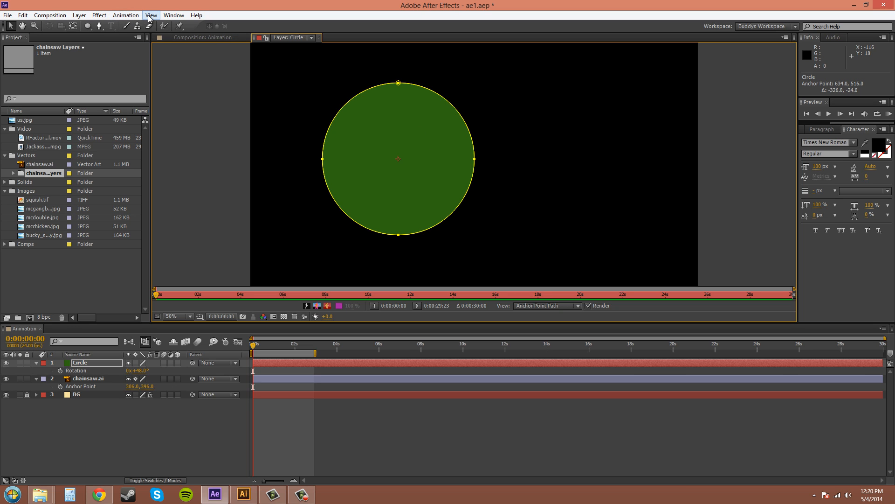
Show rulers and place a vertical guide through the green circle's centre, zooming in on it.
{"action": "left_click", "coordinate": [163, 15]}
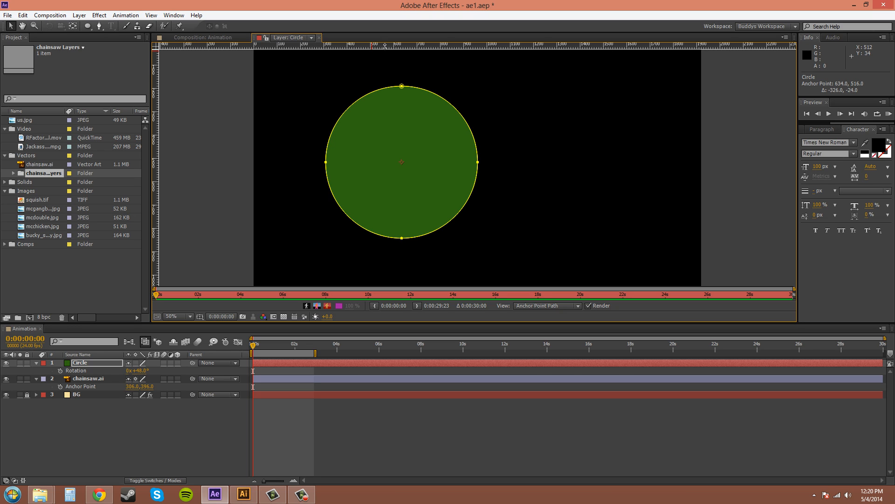
{"action": "mouse_move", "coordinate": [401, 46]}
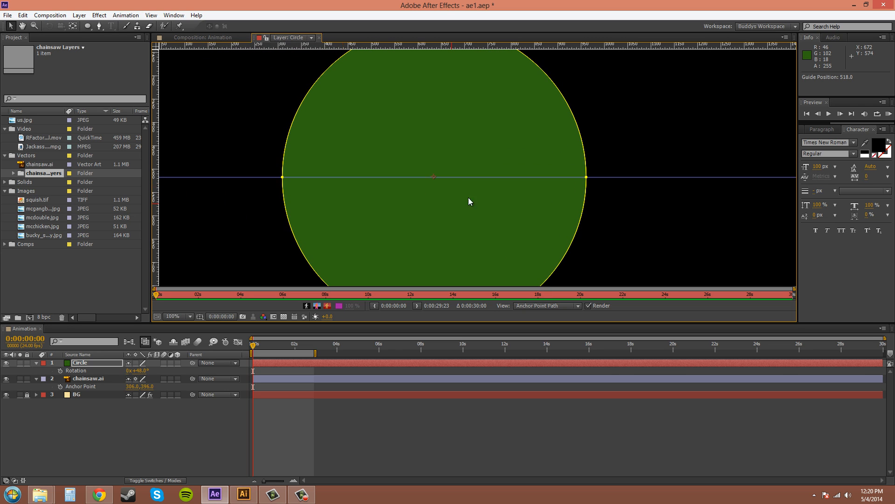
{"action": "mouse_move", "coordinate": [489, 188]}
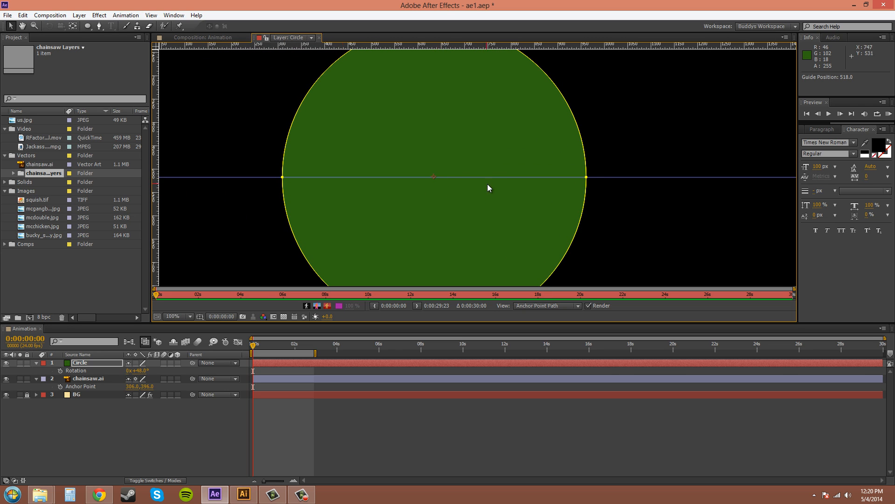
{"action": "mouse_move", "coordinate": [330, 161]}
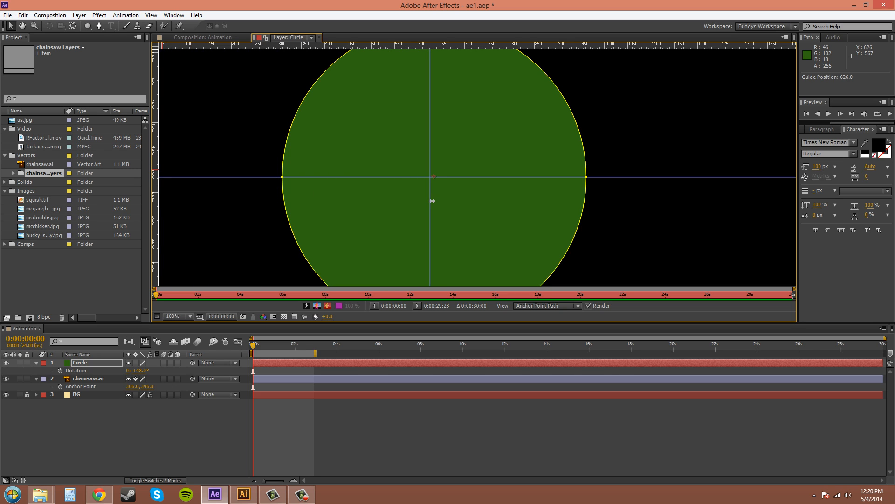
{"action": "left_click", "coordinate": [172, 316]}
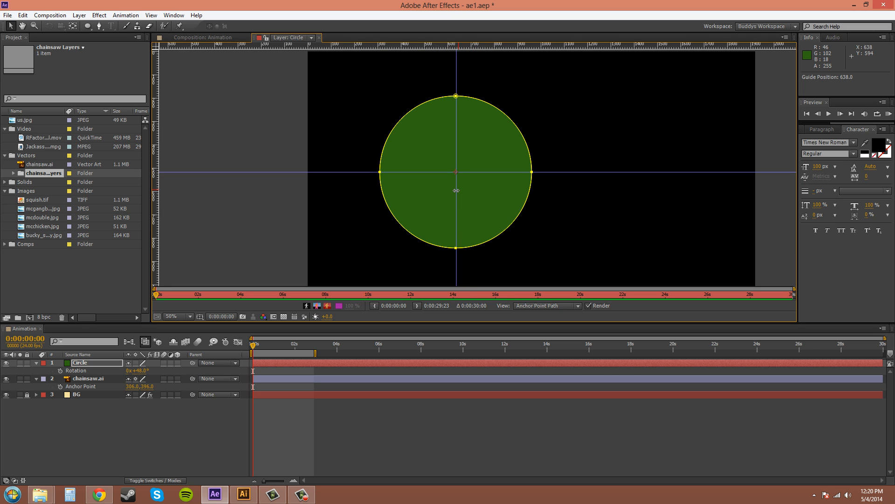
{"action": "left_click", "coordinate": [187, 316]}
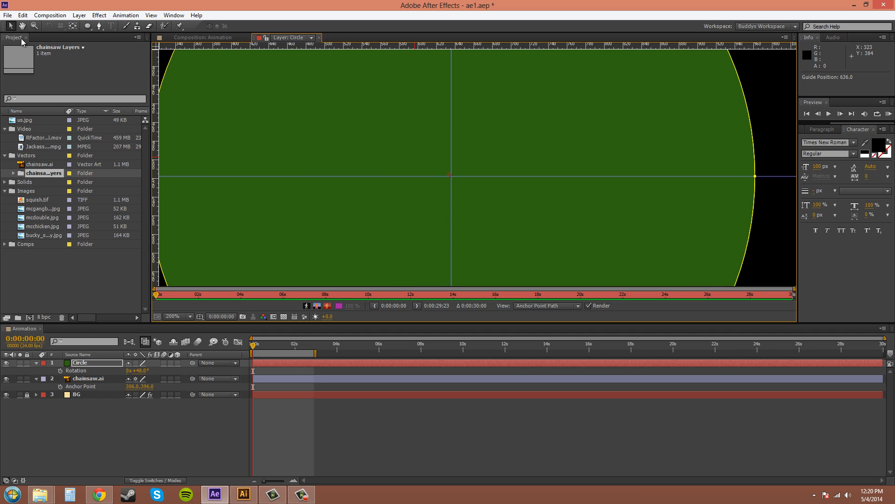
{"action": "mouse_move", "coordinate": [451, 177]}
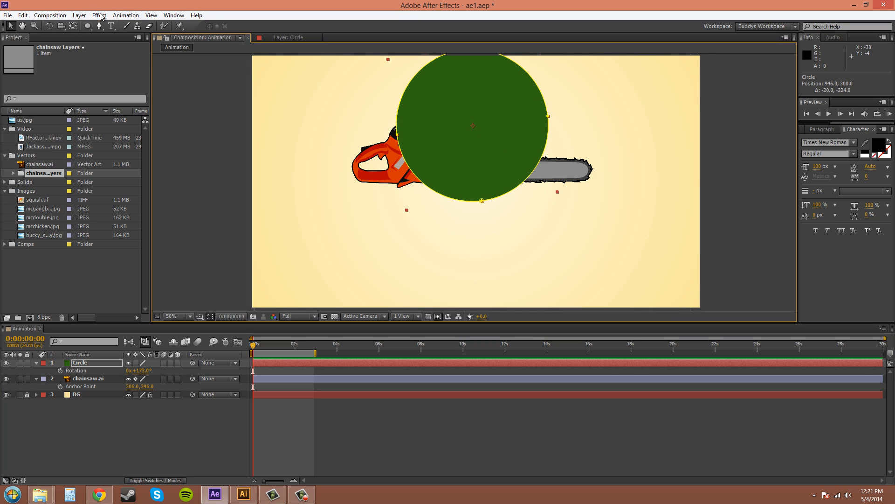
Bring up the Layer menu for the green circle in the Animation composition.
{"action": "left_click", "coordinate": [98, 15]}
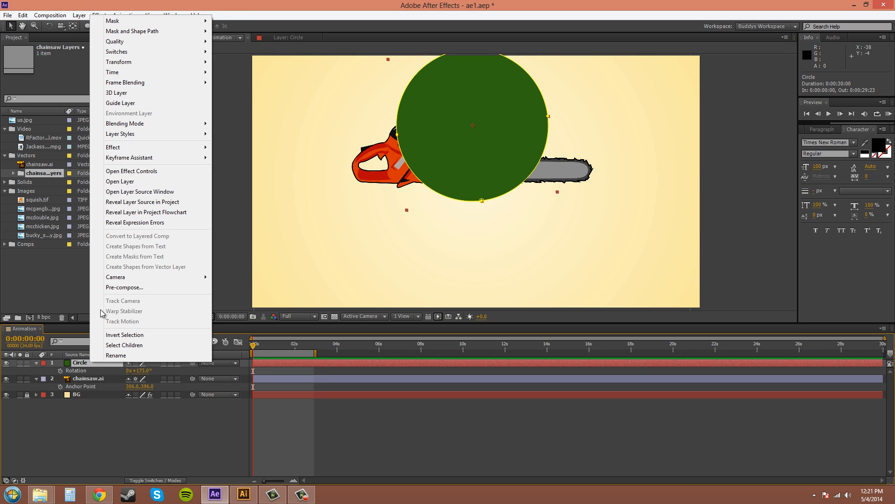
Duplicate the green circle layer via Edit > Duplicate.
{"action": "left_click", "coordinate": [18, 11]}
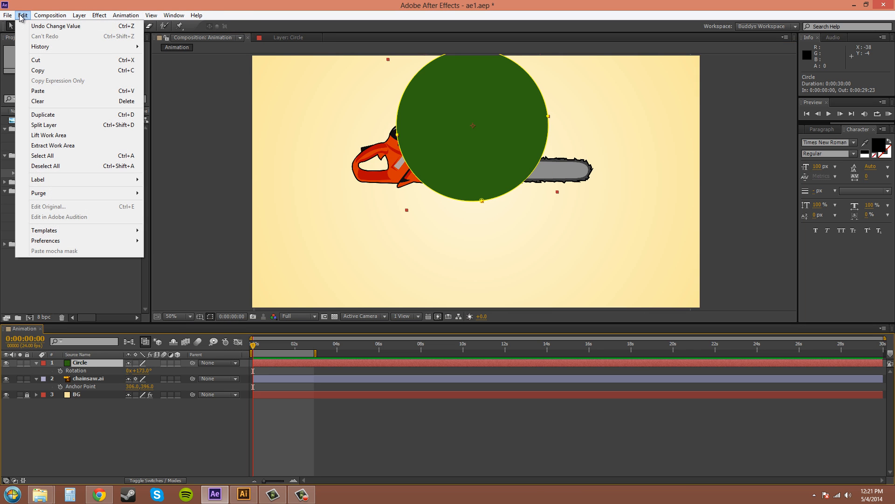
{"action": "mouse_move", "coordinate": [43, 115]}
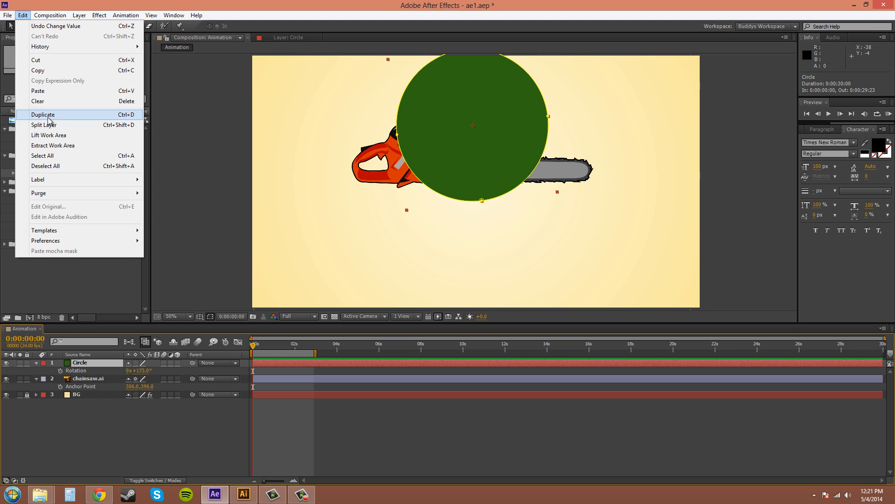
{"action": "left_click", "coordinate": [43, 115]}
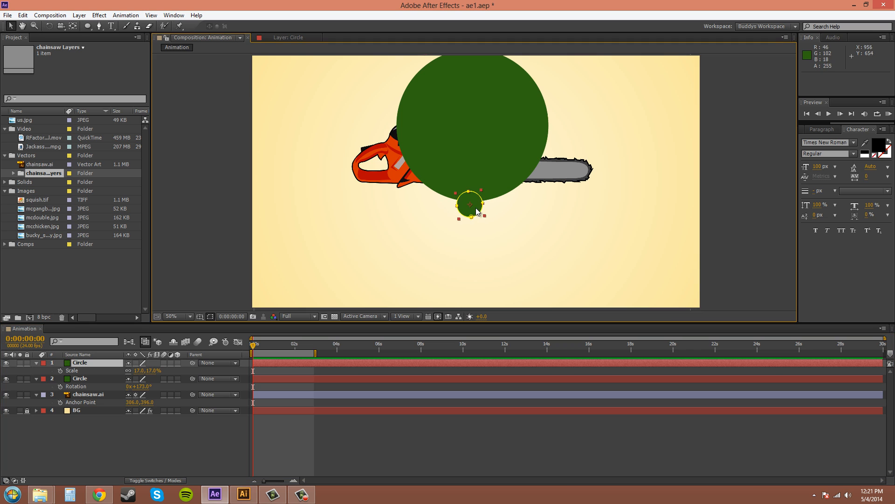
{"action": "left_click", "coordinate": [74, 15]}
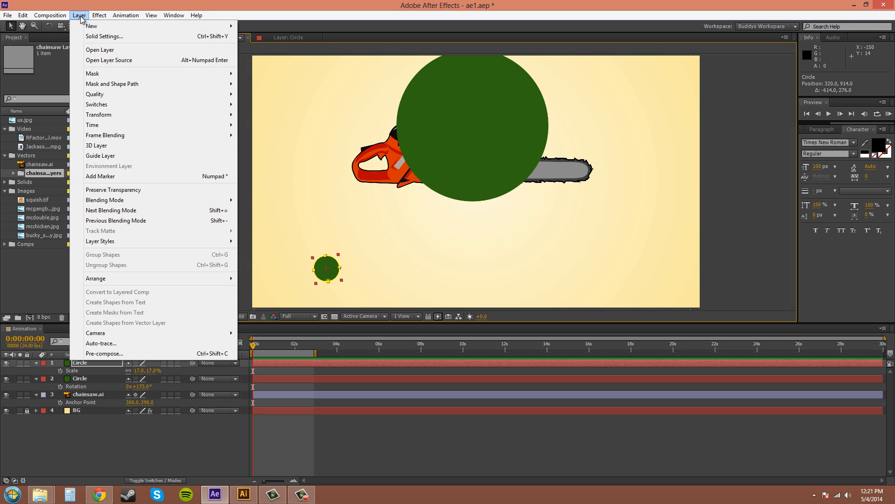
In Solid Settings, give the small copy the pink colour FF00D8.
{"action": "left_click", "coordinate": [110, 37]}
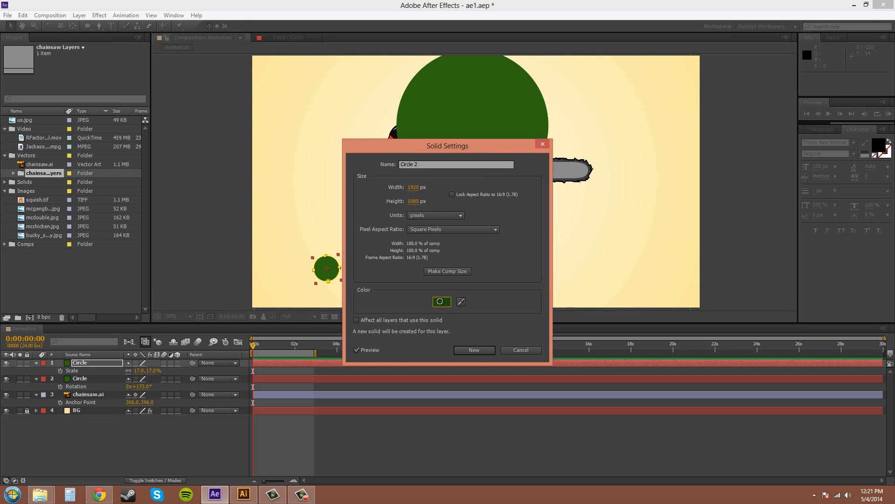
{"action": "left_click", "coordinate": [442, 301]}
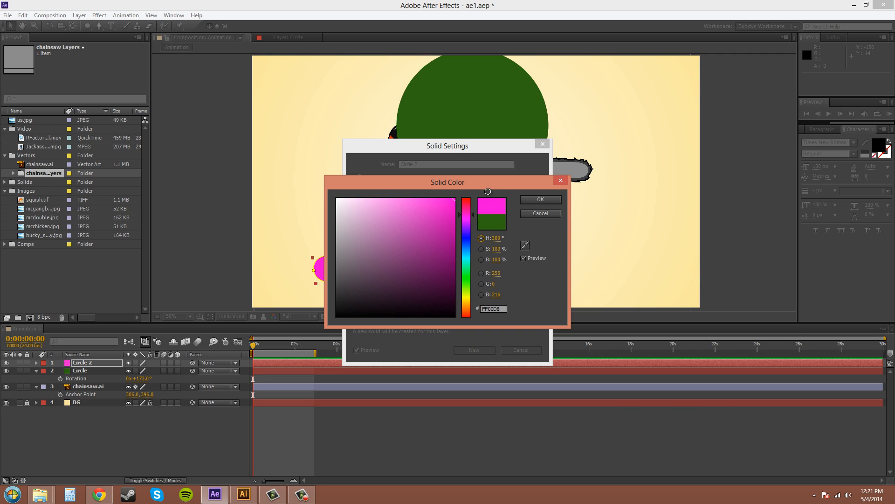
{"action": "left_click", "coordinate": [541, 199]}
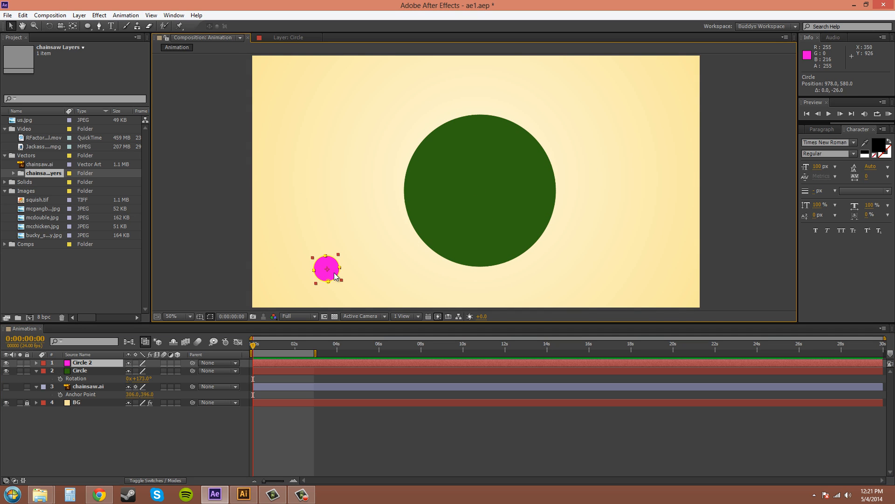
Move the pink Circle 2 beside the green circle, level with its centre, and select the green circle.
{"action": "left_click_drag", "start_coordinate": [326, 267], "coordinate": [369, 193]}
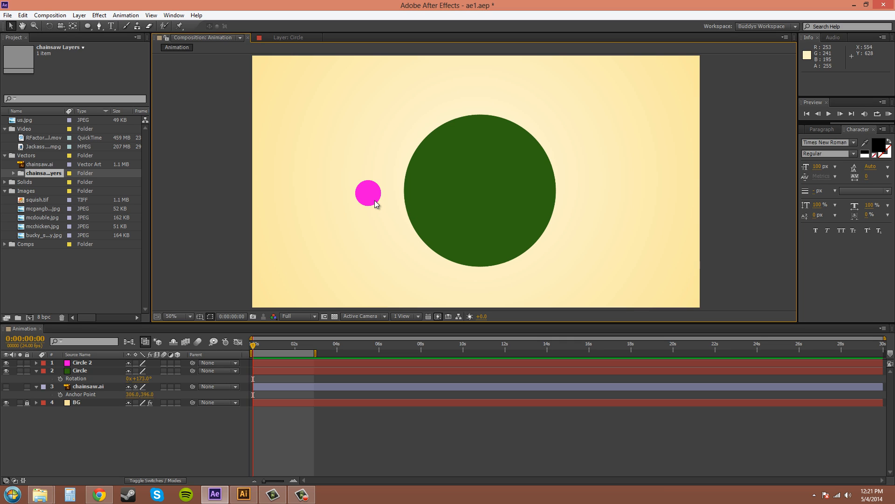
{"action": "left_click", "coordinate": [369, 194]}
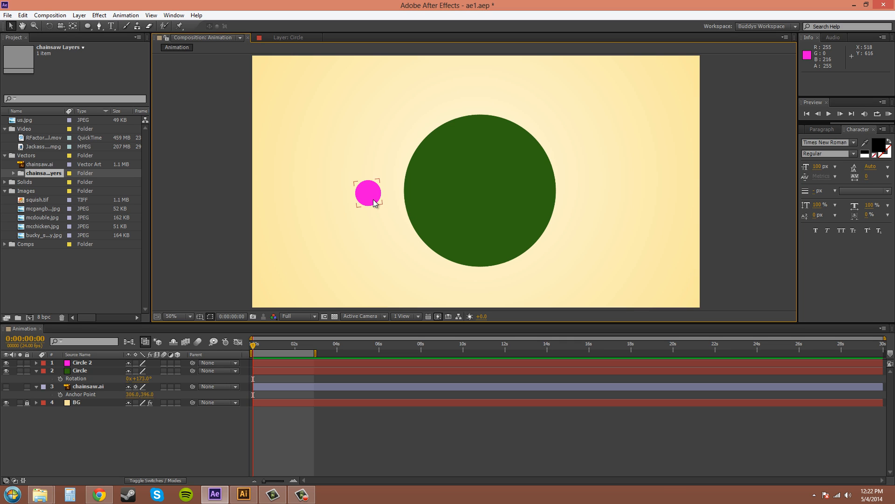
{"action": "left_click", "coordinate": [487, 192]}
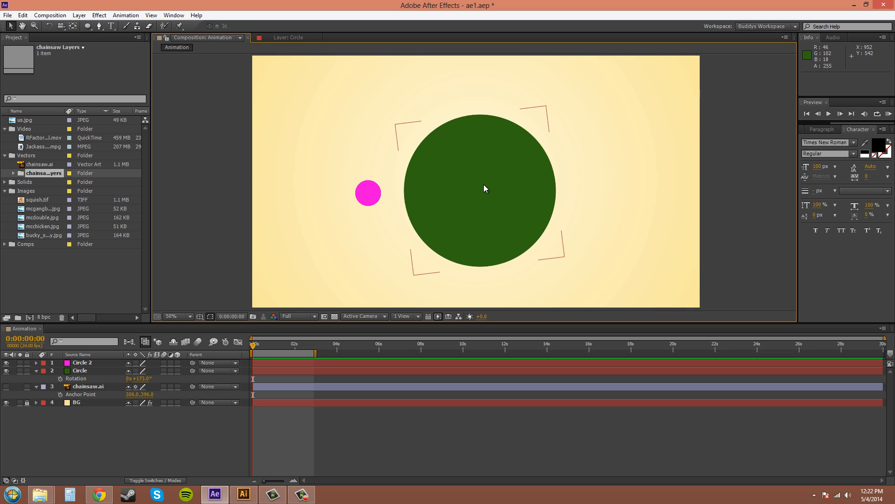
{"action": "mouse_move", "coordinate": [512, 194]}
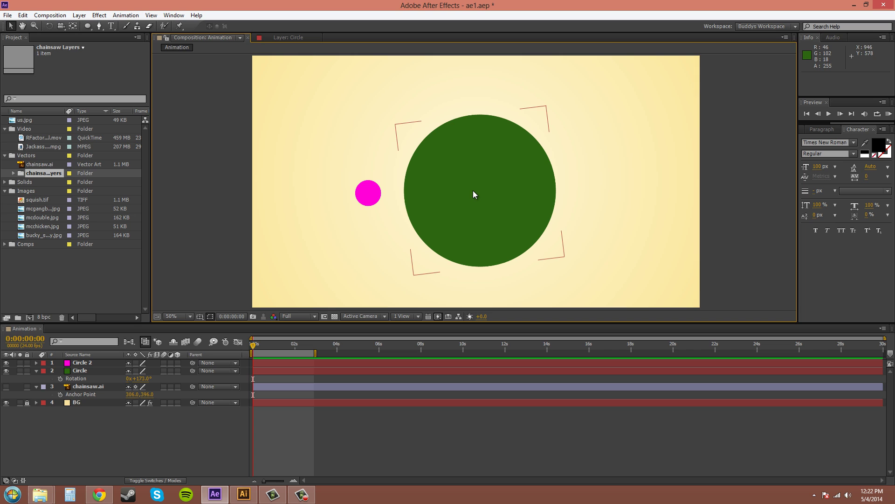
{"action": "left_click", "coordinate": [368, 192]}
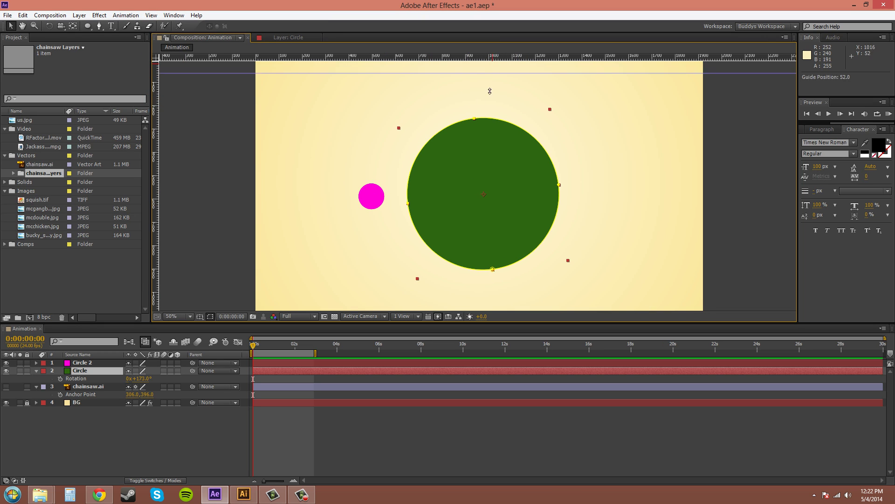
Drag a guide down through the green circle's centre and zoom in there.
{"action": "left_click_drag", "start_coordinate": [484, 55], "coordinate": [484, 196]}
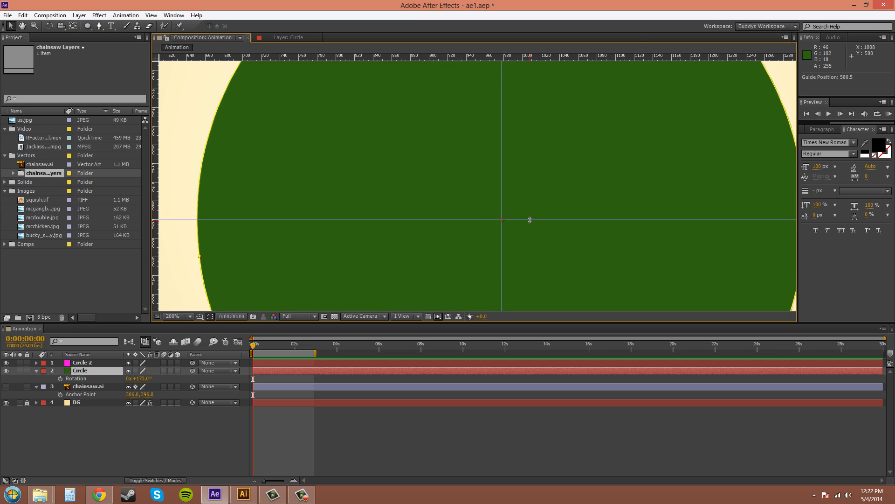
{"action": "left_click", "coordinate": [188, 317]}
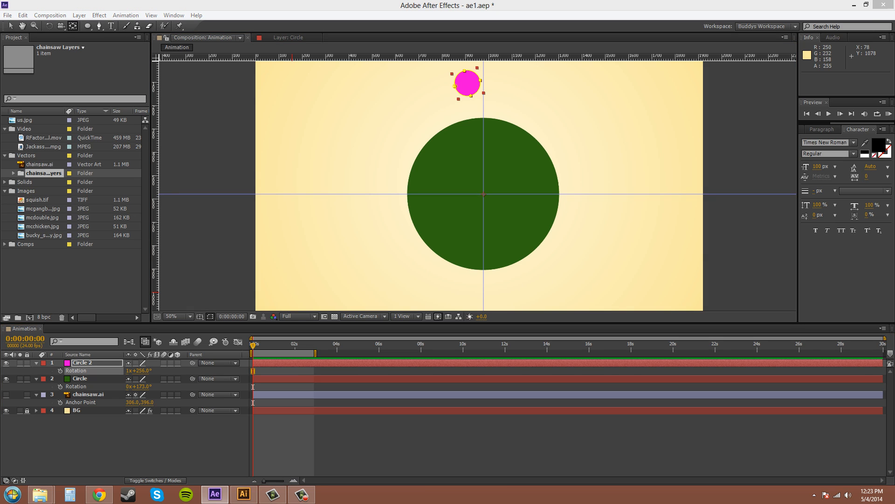
{"action": "mouse_move", "coordinate": [631, 322]}
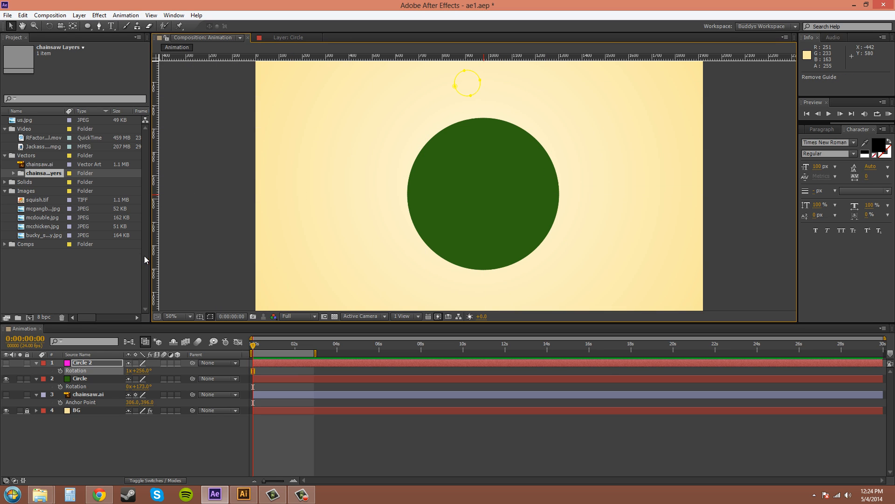
Clear the guides and drag the green circle into the composition's lower-left corner.
{"action": "left_click", "coordinate": [80, 378]}
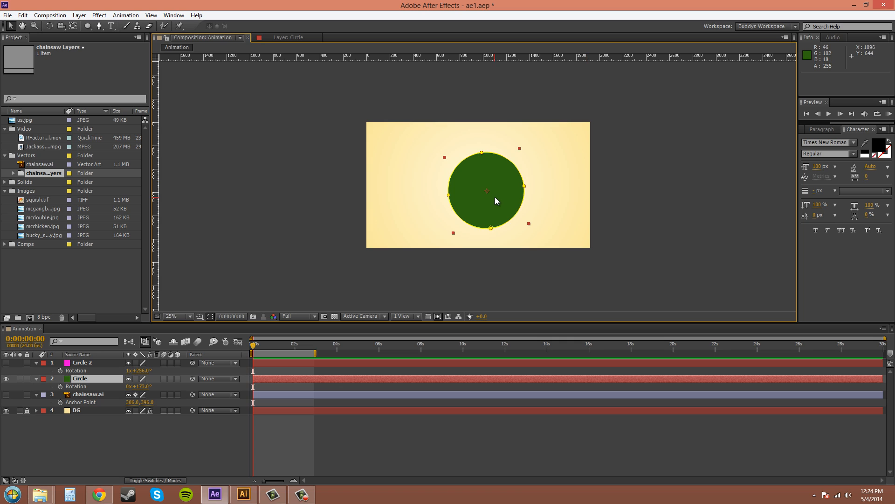
{"action": "left_click_drag", "start_coordinate": [495, 200], "coordinate": [444, 215]}
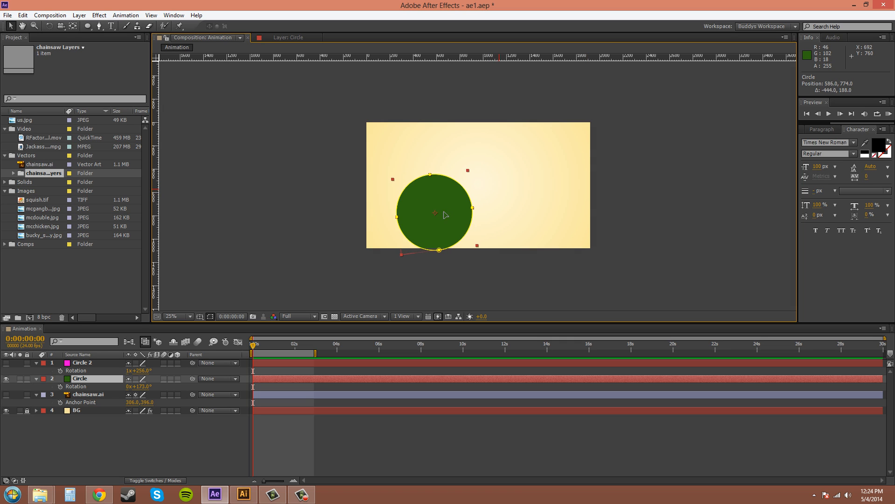
{"action": "left_click_drag", "start_coordinate": [446, 214], "coordinate": [425, 221]}
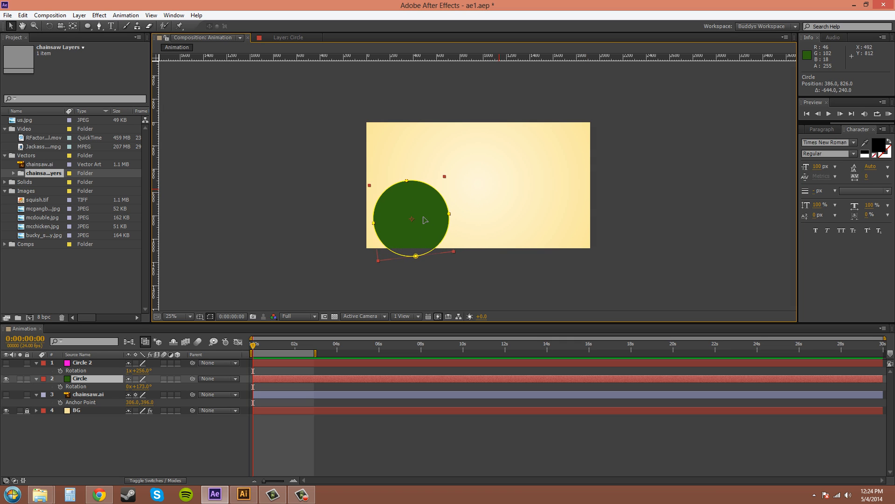
{"action": "left_click_drag", "start_coordinate": [411, 220], "coordinate": [394, 225]}
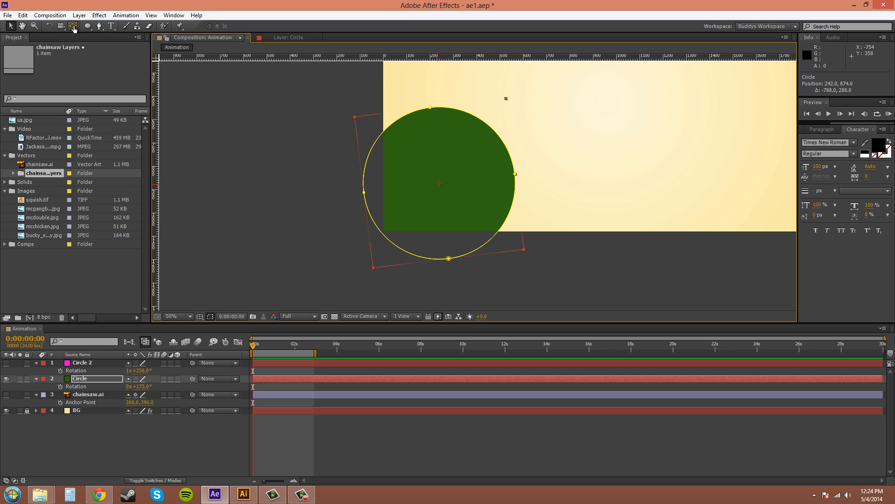
{"action": "mouse_move", "coordinate": [442, 194]}
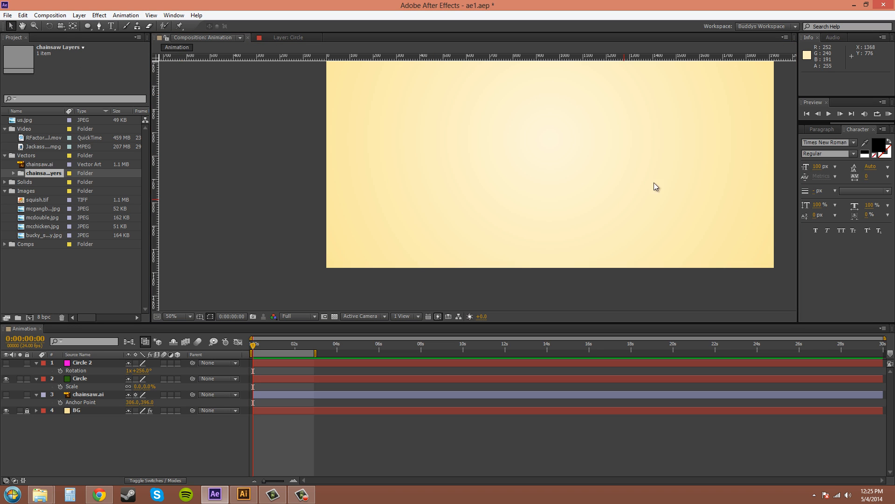
{"action": "left_click", "coordinate": [174, 317]}
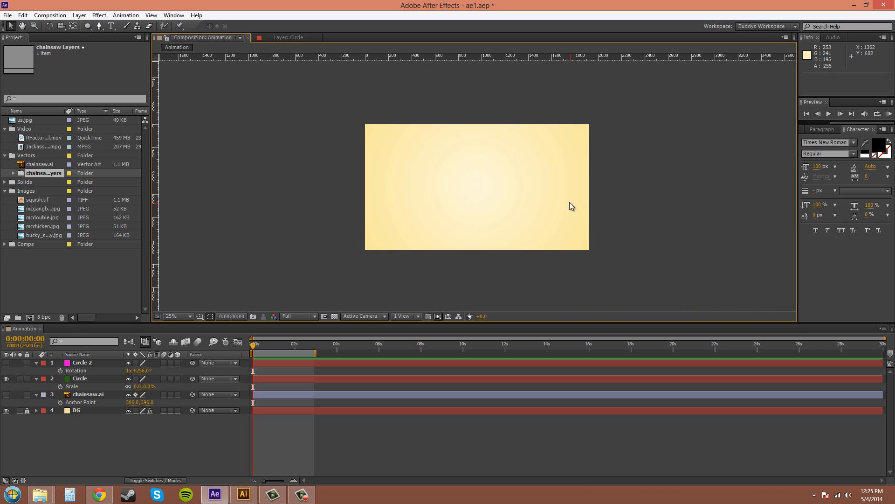
{"action": "mouse_move", "coordinate": [567, 203]}
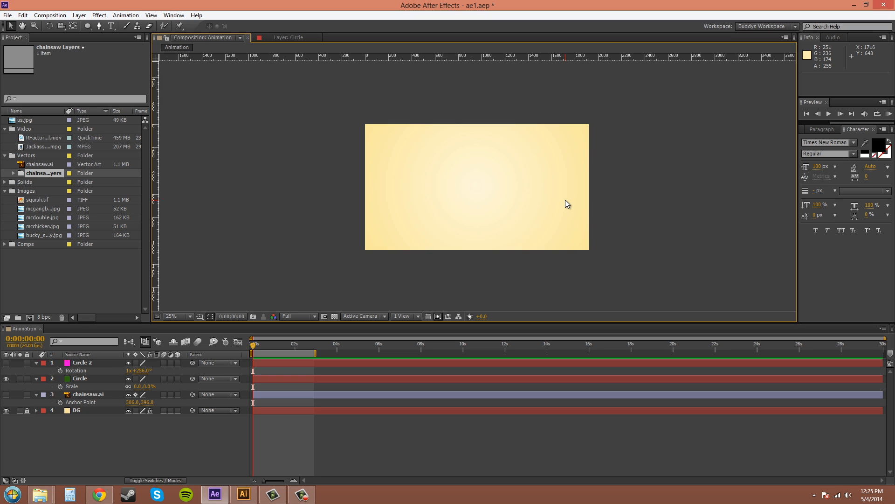
{"action": "mouse_move", "coordinate": [537, 201]}
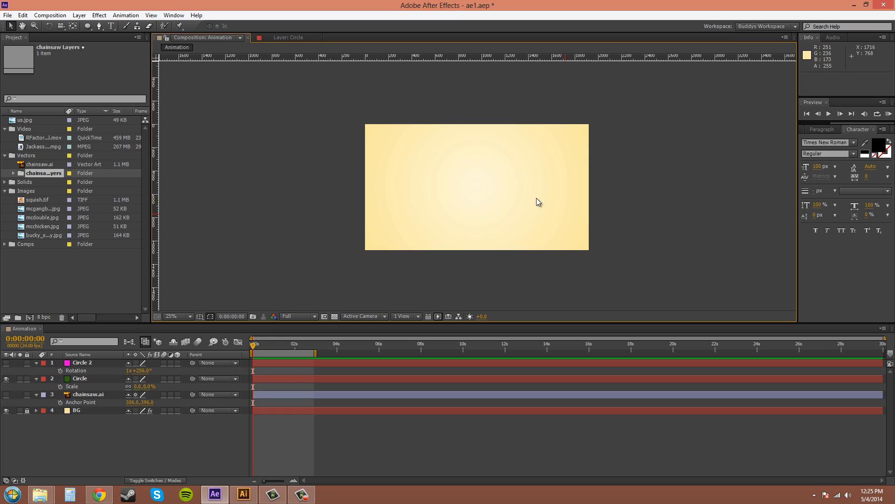